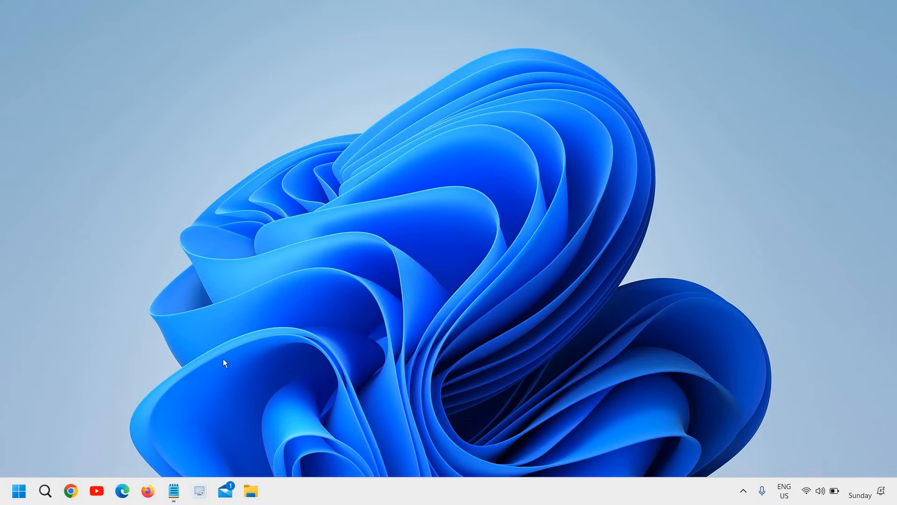
mouse_move(234, 372)
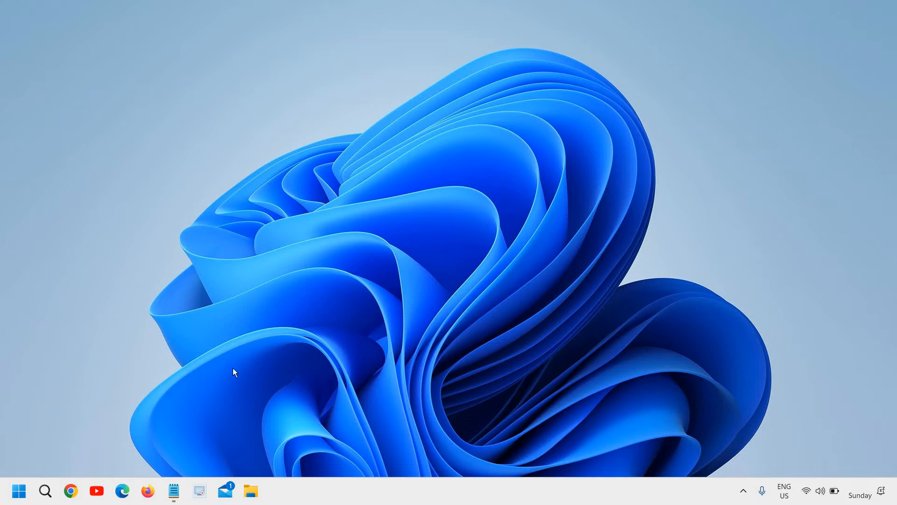
mouse_move(350, 348)
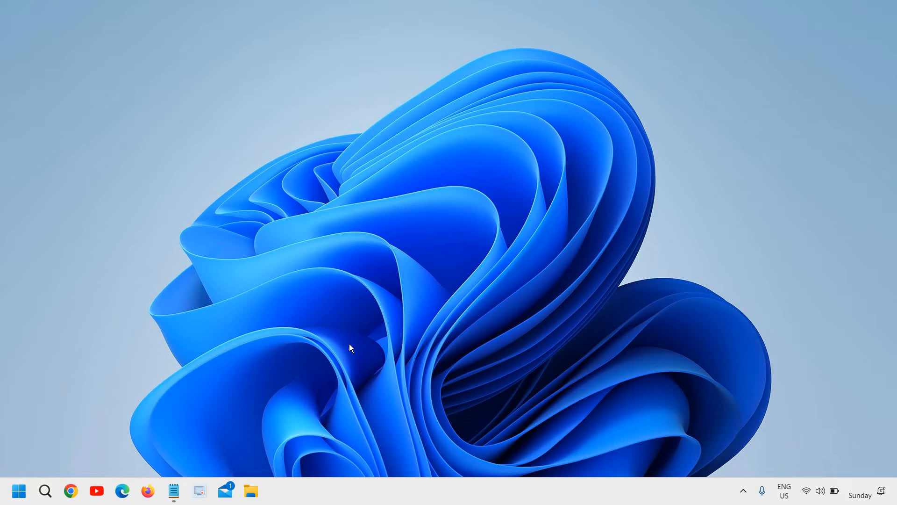
mouse_move(337, 373)
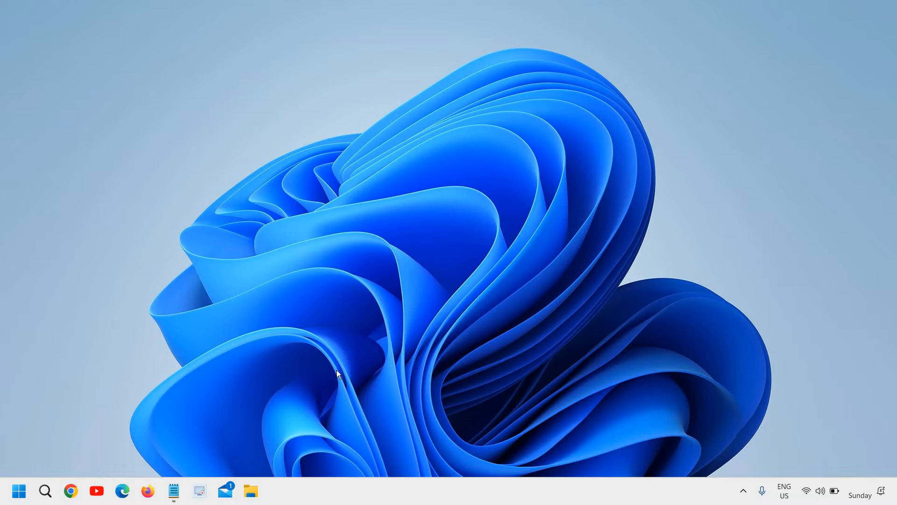
Search for cmd and launch Command Prompt as administrator.
click(45, 490)
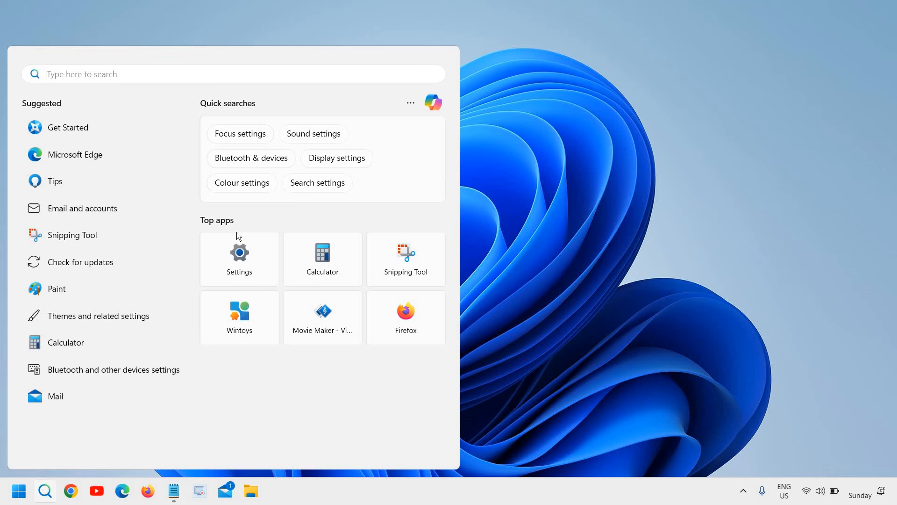
text(Command Prompt)
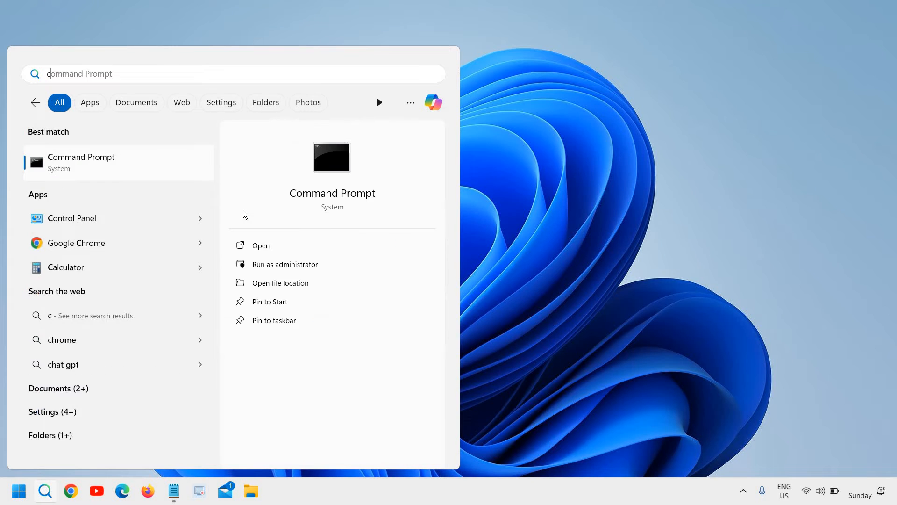
text(cmd)
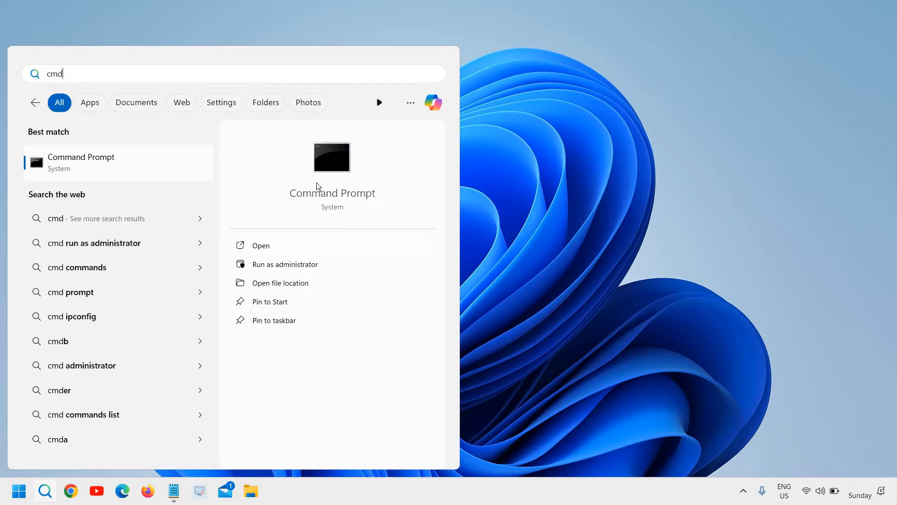
mouse_move(286, 270)
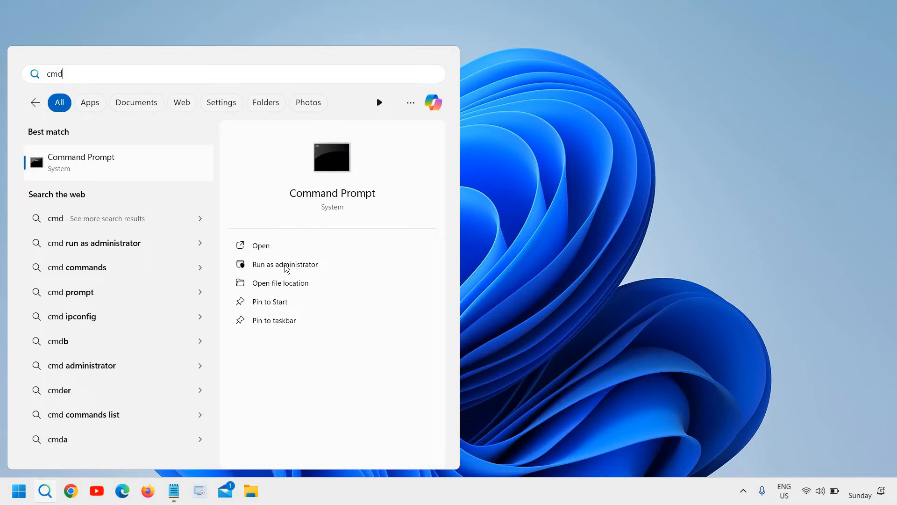
click(285, 263)
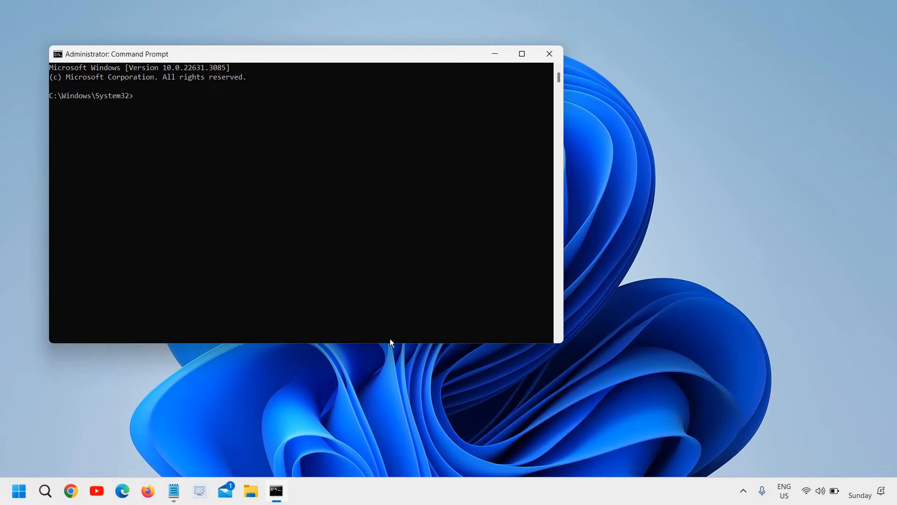
Enter the command 'sfc /scannow' at the administrator prompt.
text(sfc /sca)
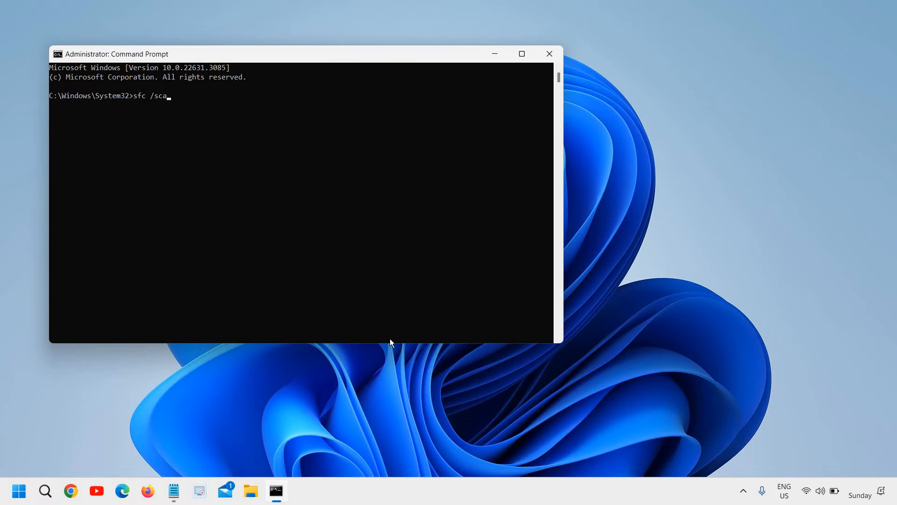
text(nnow)
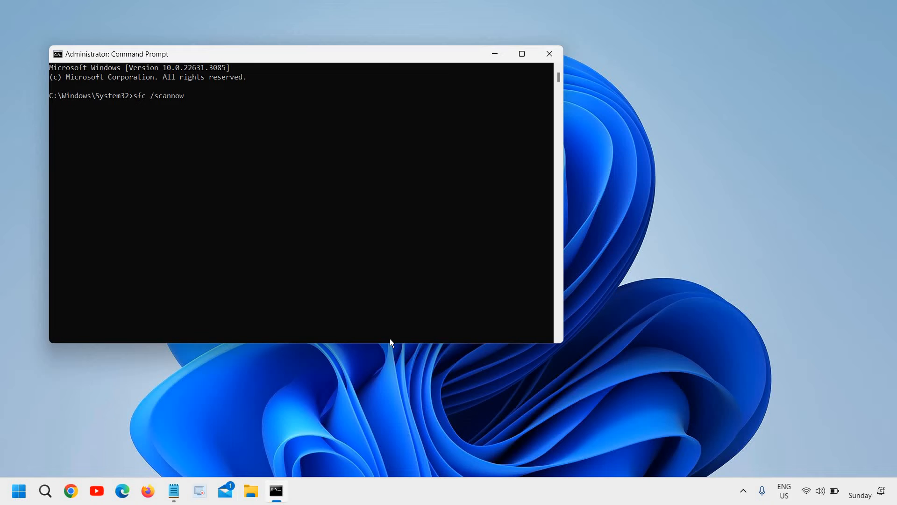
click(520, 53)
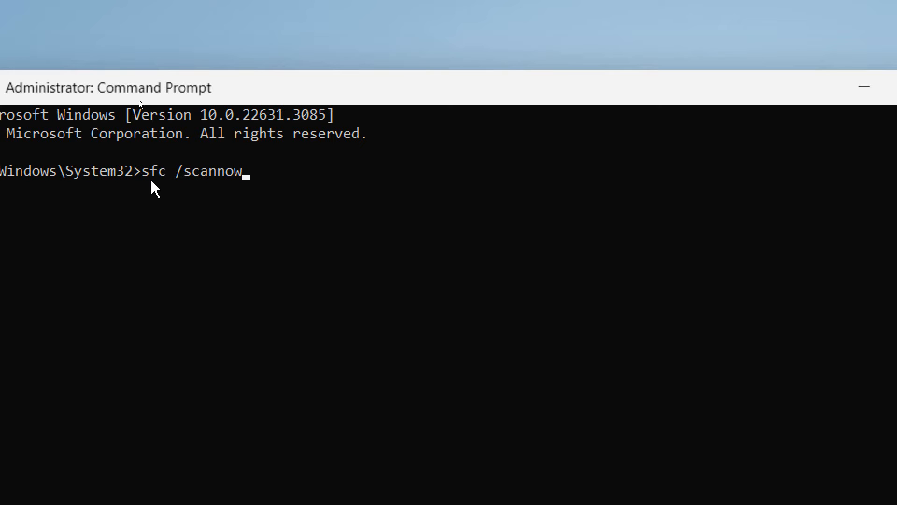
mouse_move(159, 206)
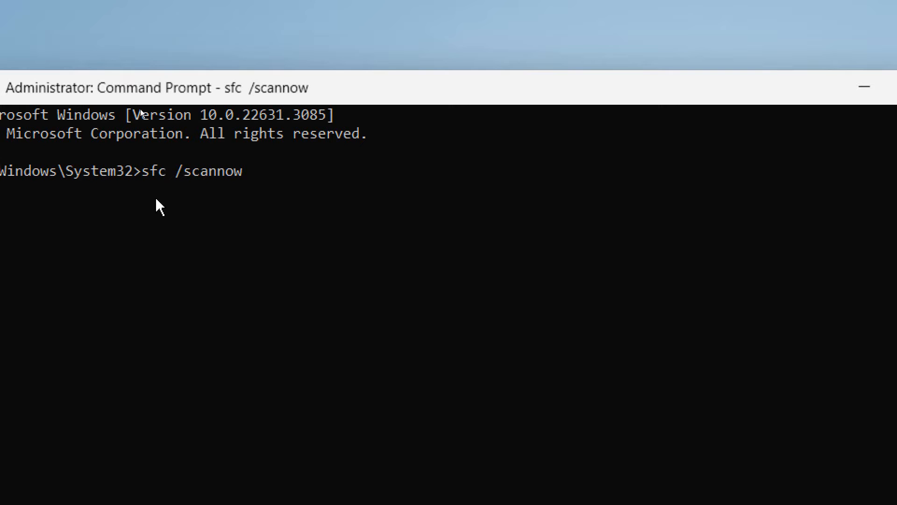
Run sfc /scannow so verification starts and reaches 3%.
key(Enter)
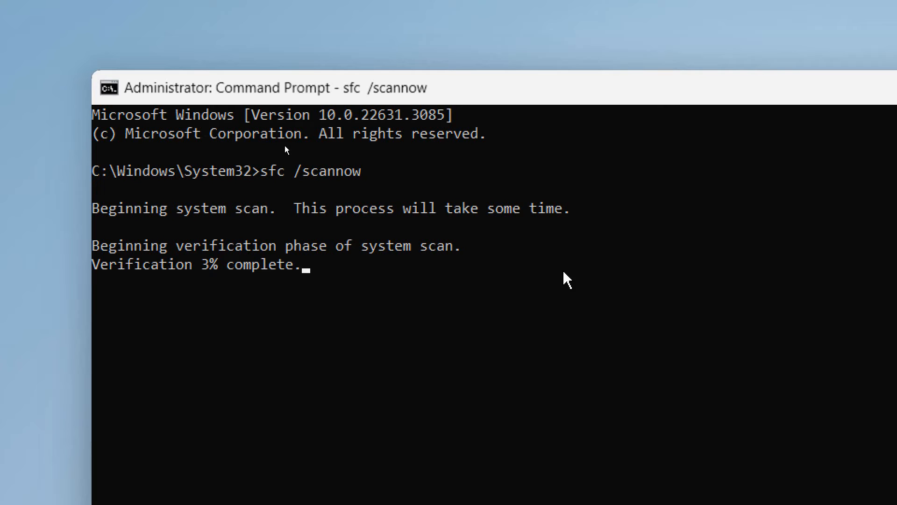
mouse_move(566, 288)
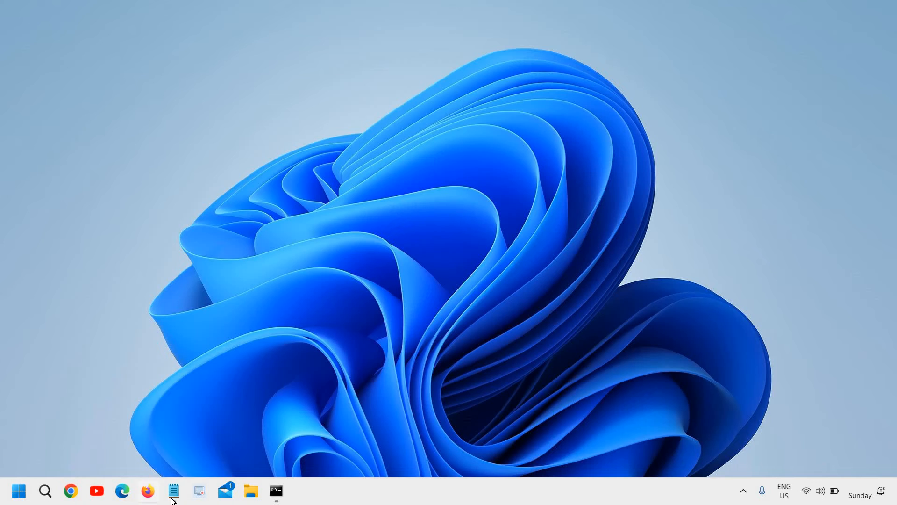
mouse_move(415, 350)
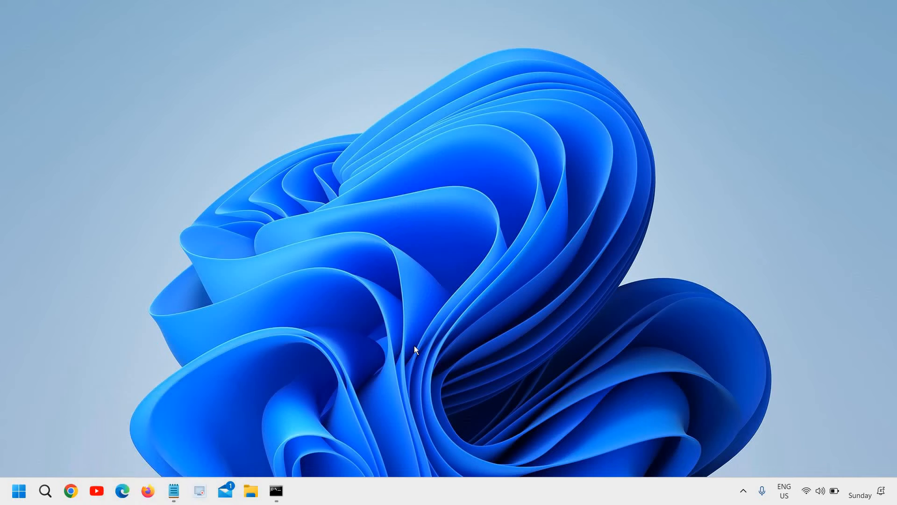
mouse_move(413, 354)
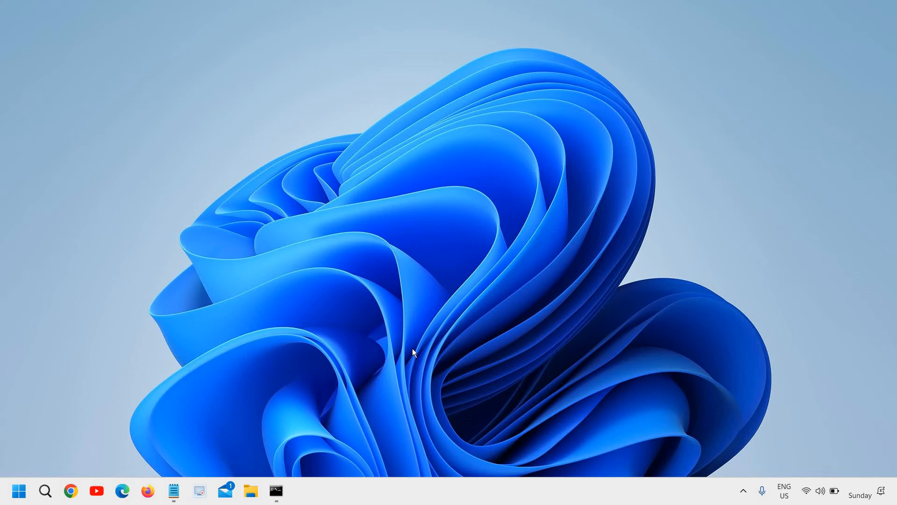
mouse_move(252, 415)
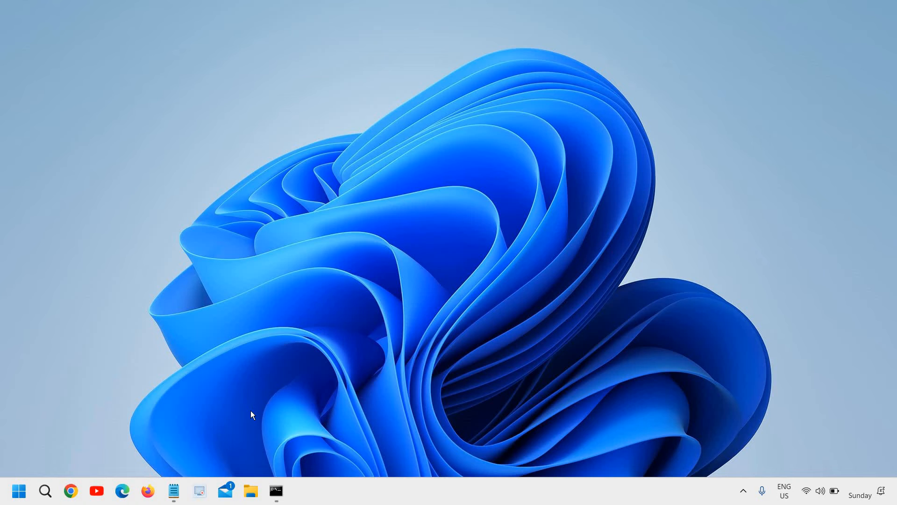
mouse_move(19, 491)
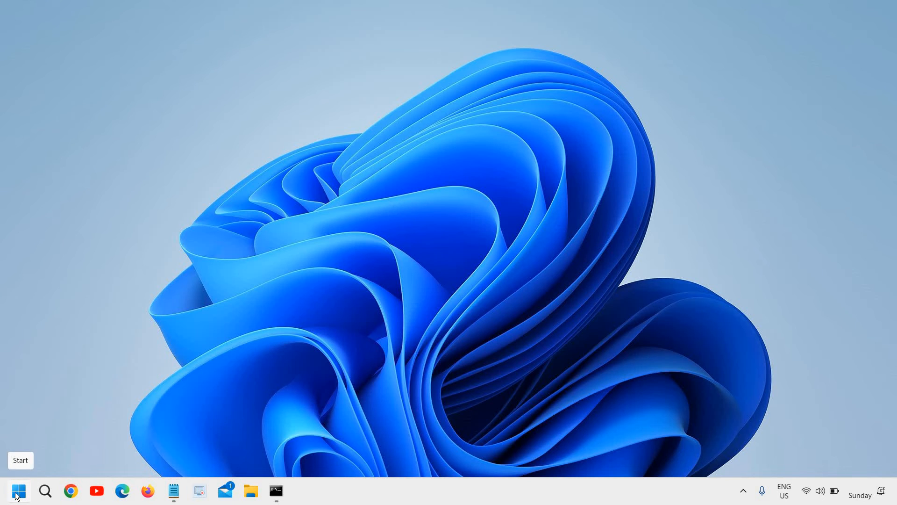
click(16, 490)
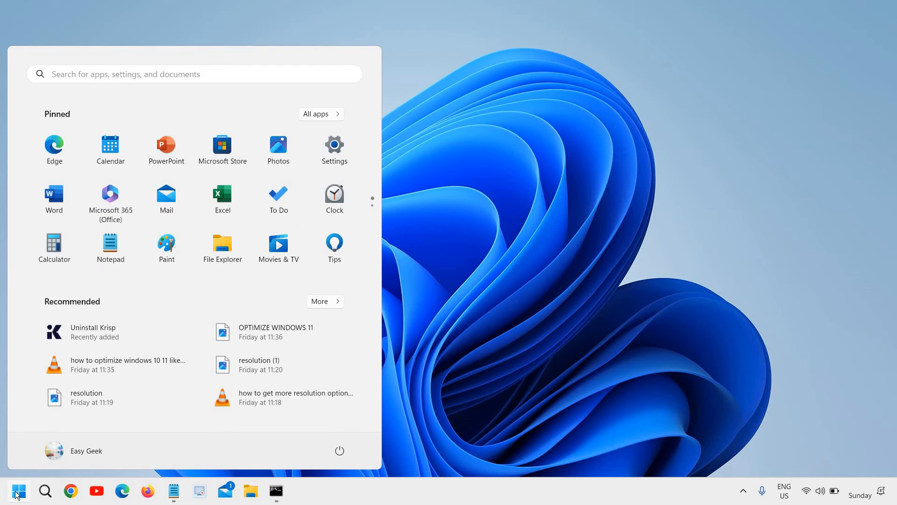
mouse_move(528, 286)
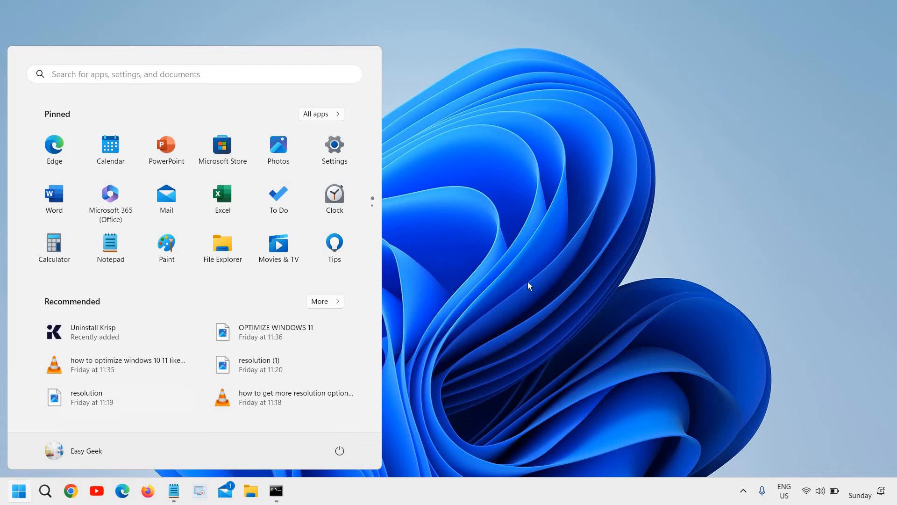
mouse_move(17, 493)
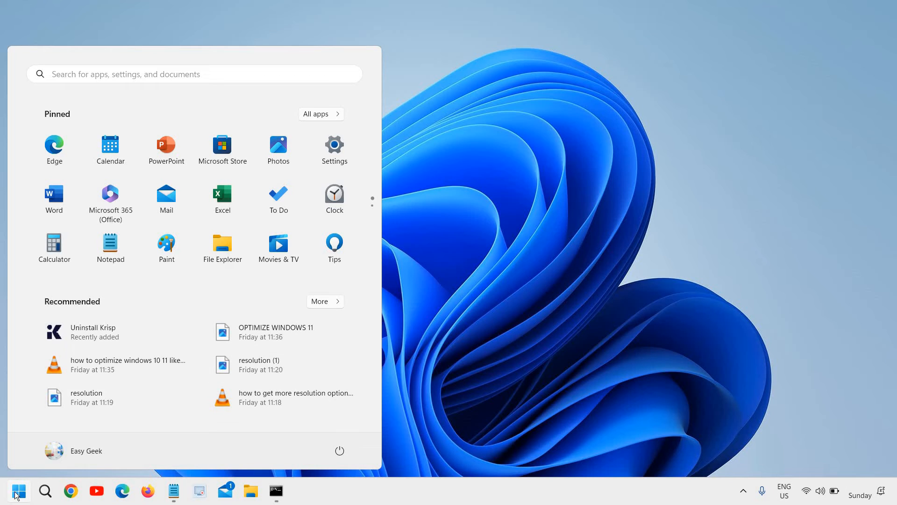
mouse_move(338, 453)
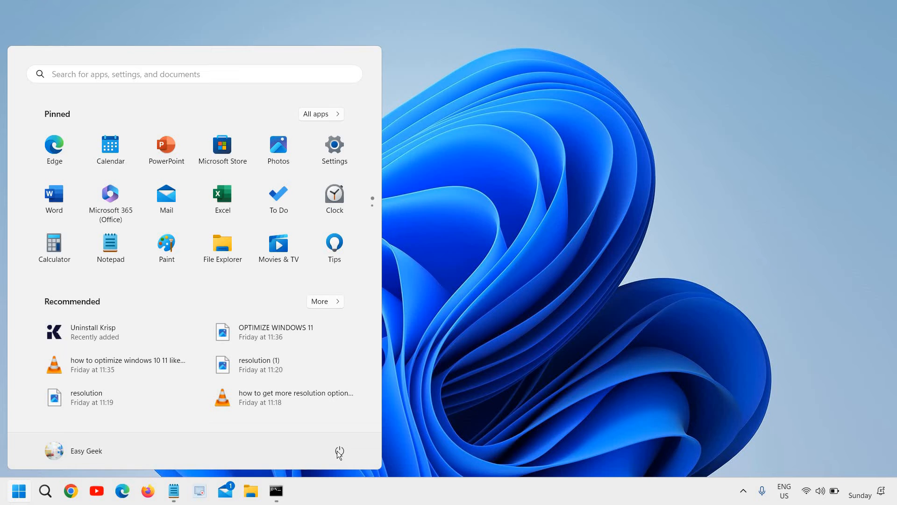
mouse_move(339, 452)
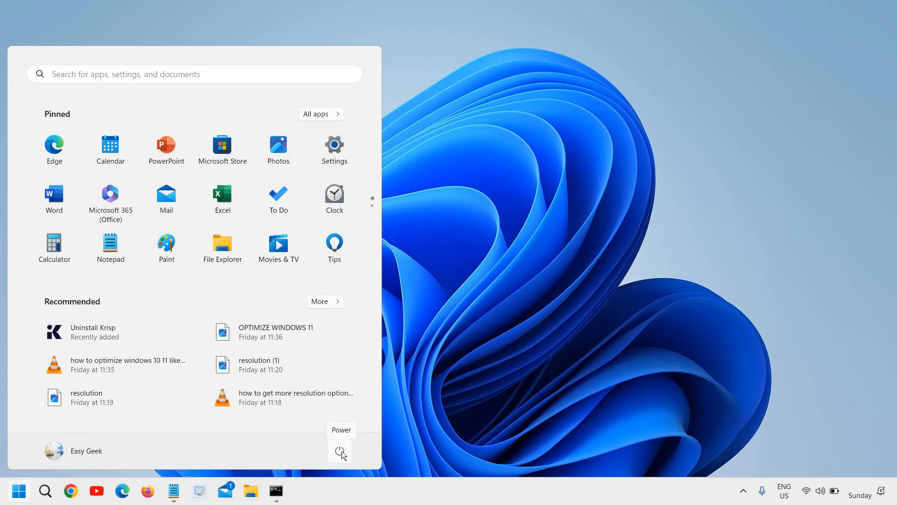
mouse_move(7, 486)
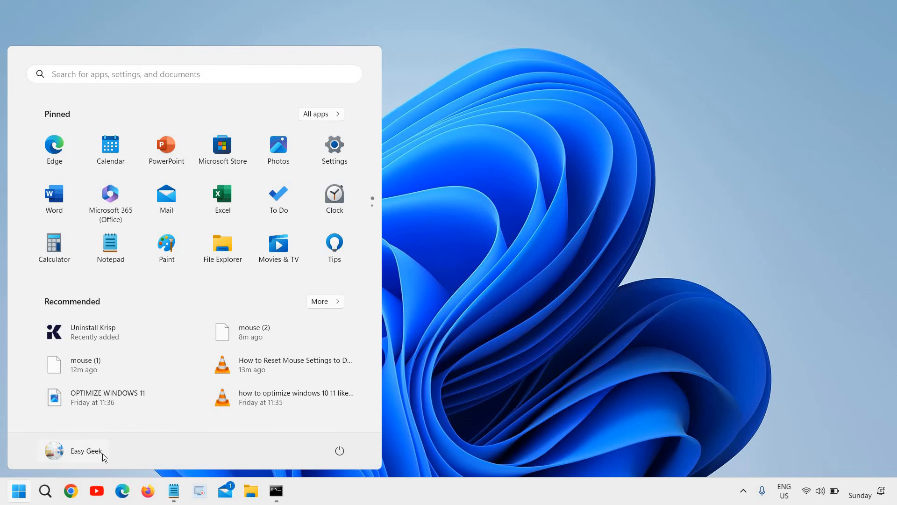
click(86, 451)
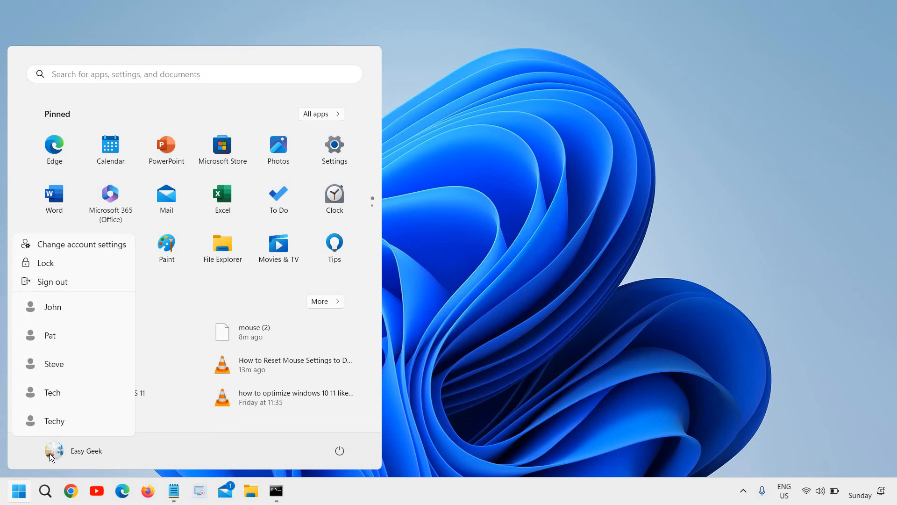
mouse_move(339, 450)
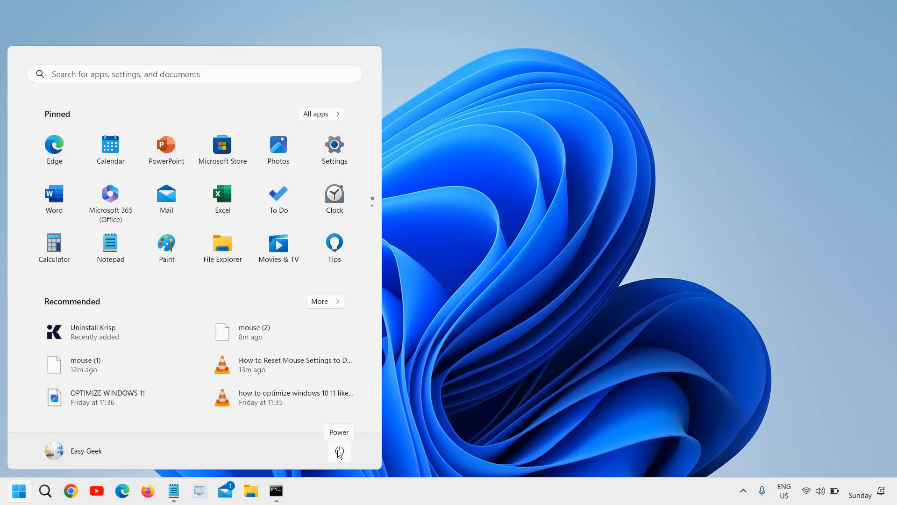
click(339, 451)
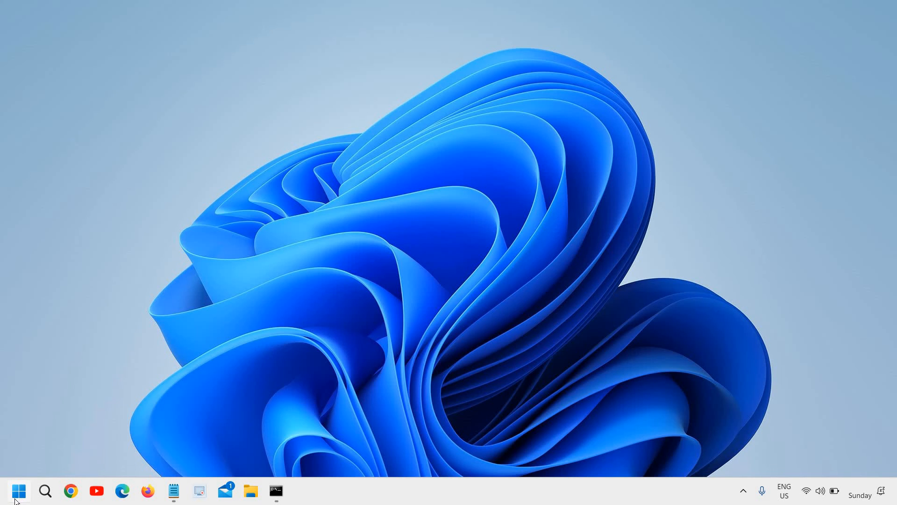
click(18, 490)
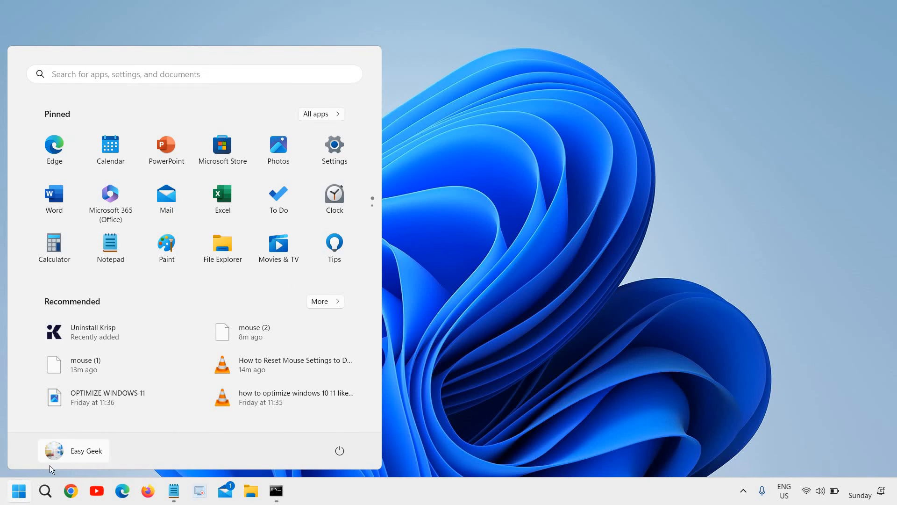
mouse_move(53, 450)
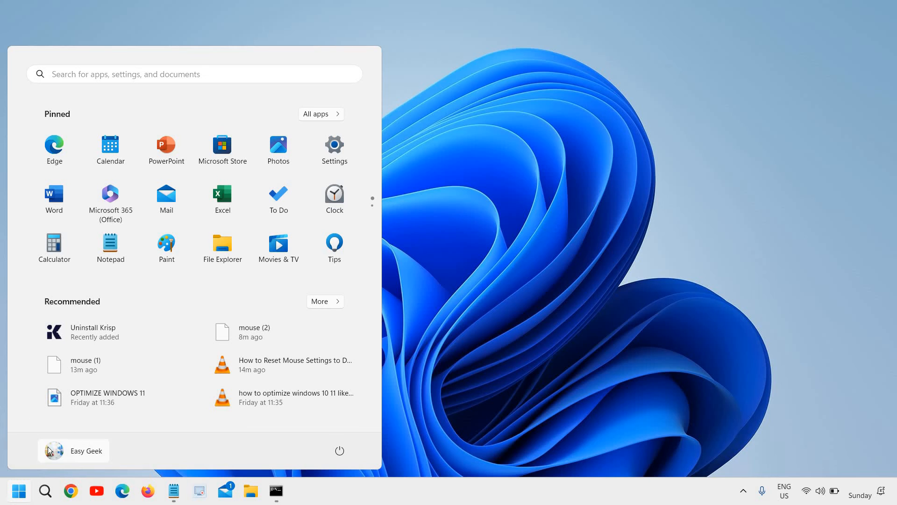
mouse_move(74, 451)
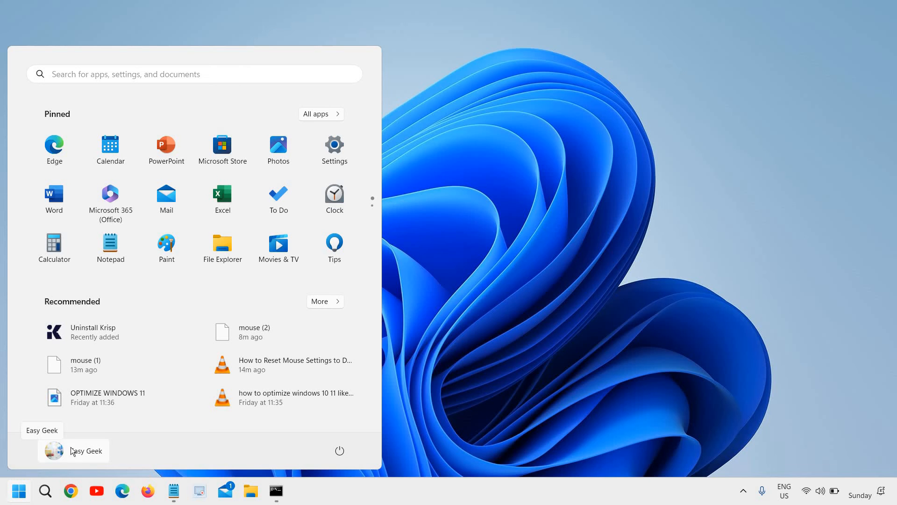
mouse_move(104, 454)
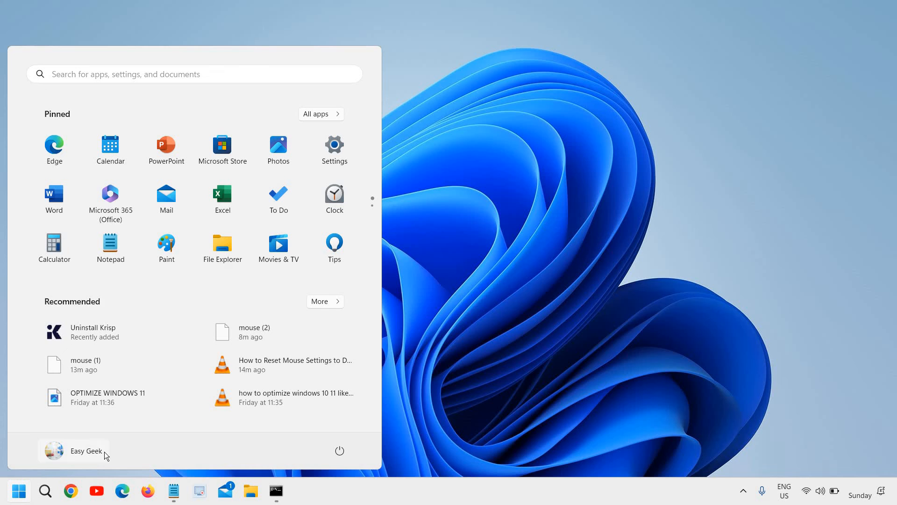
click(73, 451)
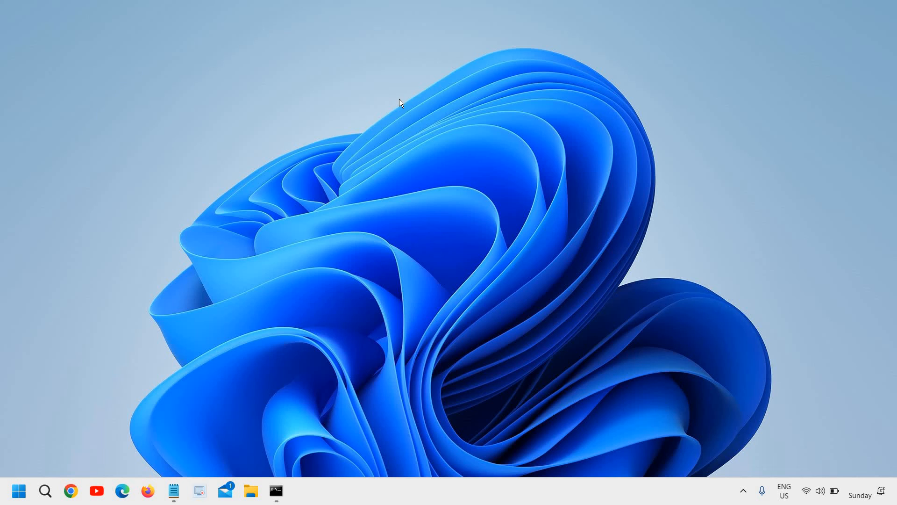
mouse_move(400, 106)
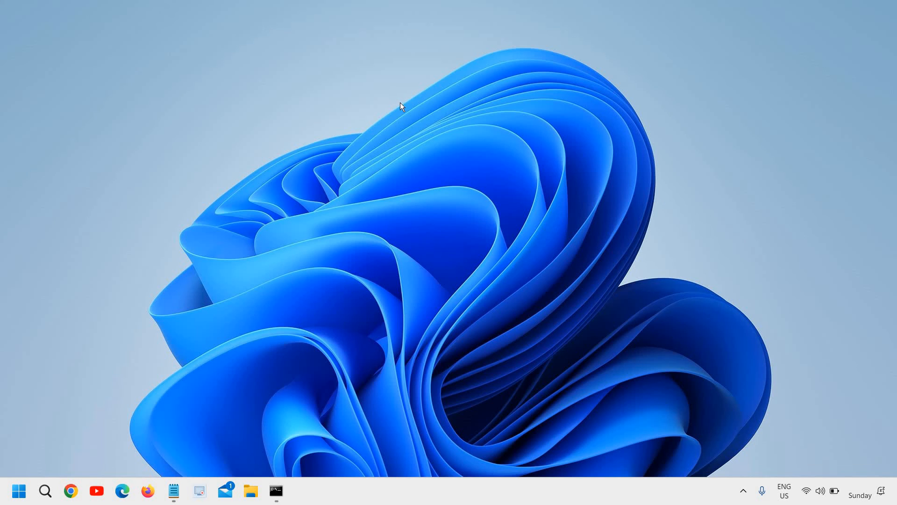